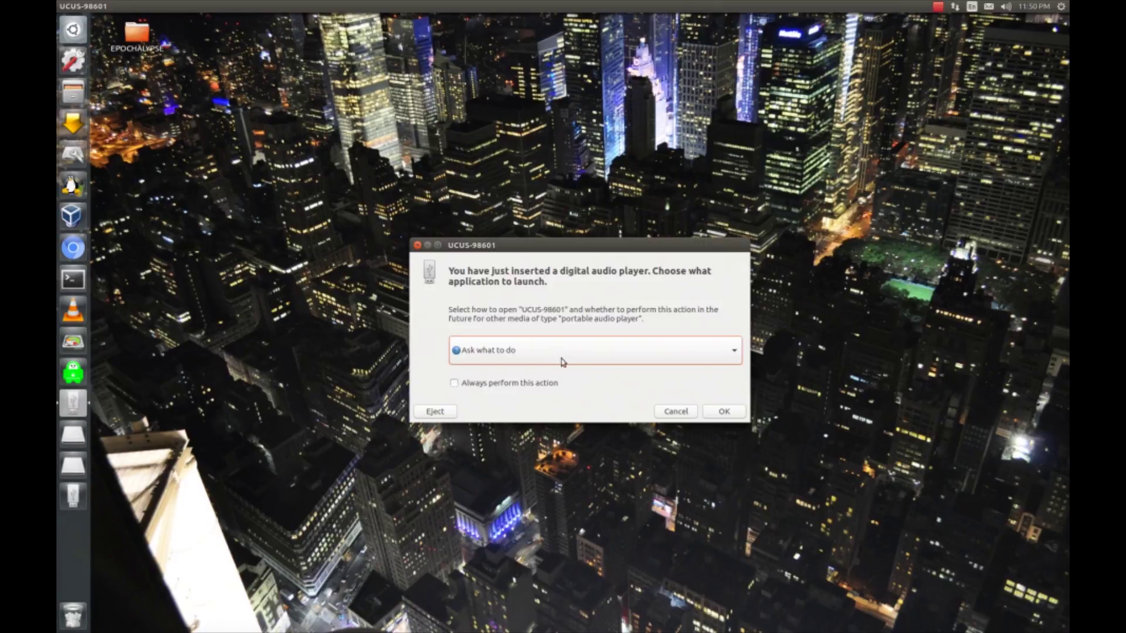
Open the UCUS-98601 UMD disc in Files and select UMD9660.ISO.
left_click(723, 411)
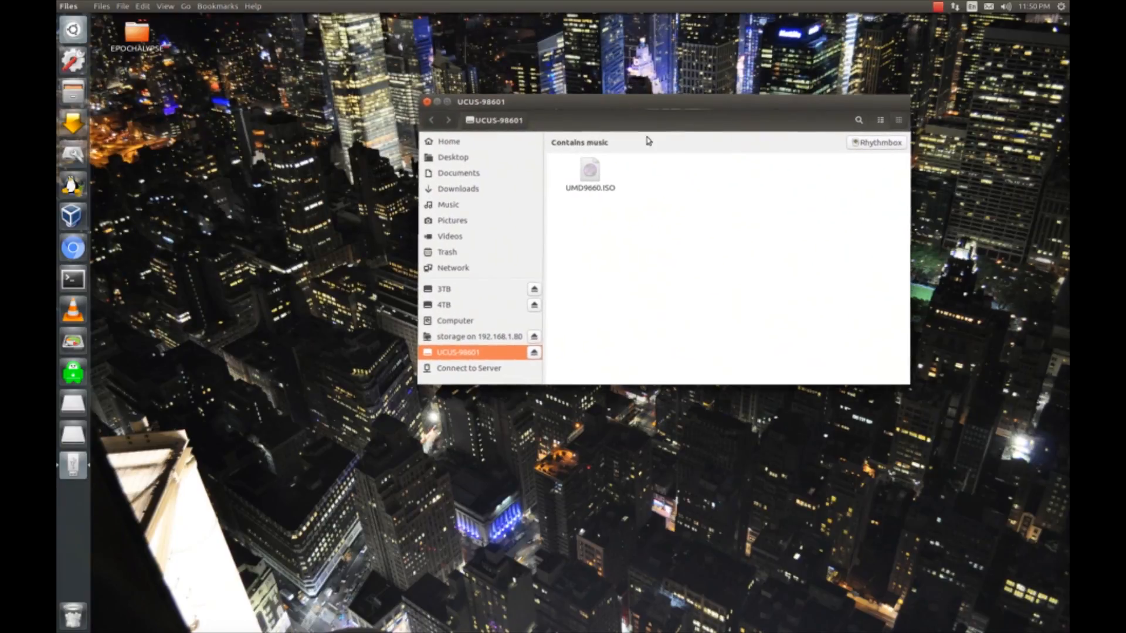
left_click(589, 171)
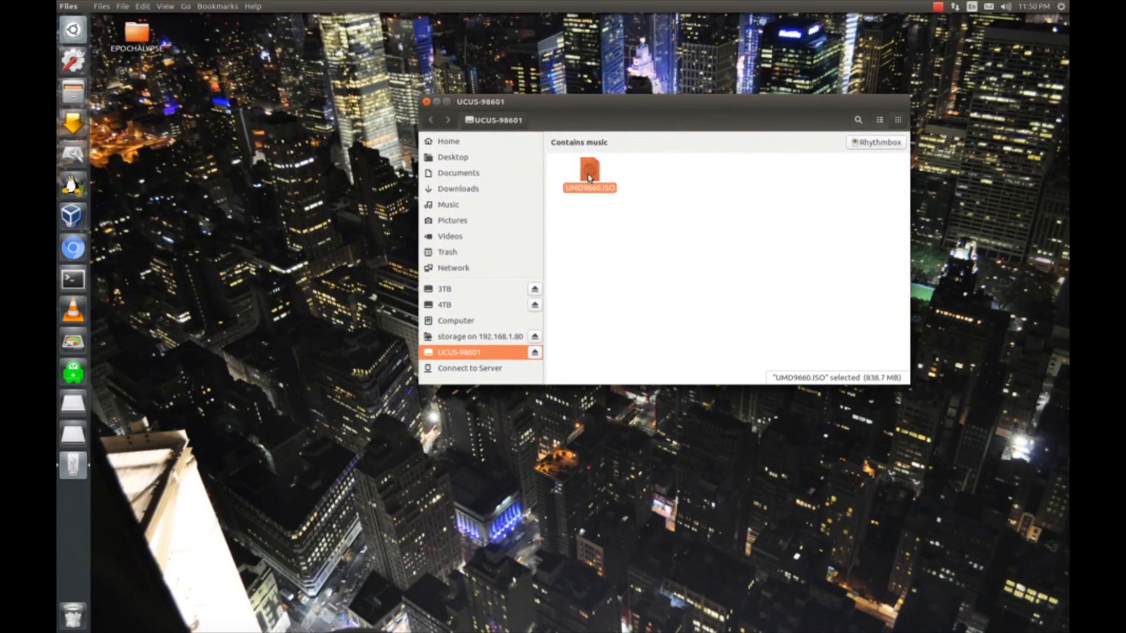
Bring up the context menu on UMD9660.ISO to copy it to the desktop.
right_click(165, 115)
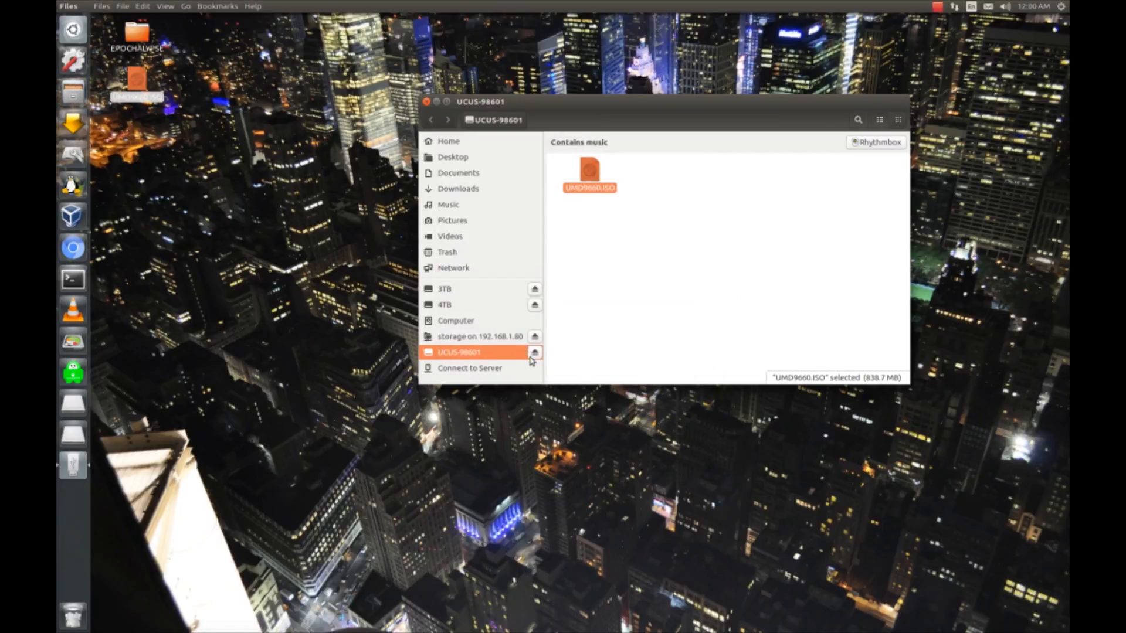
Eject the UCUS-98601 UMD disc from the Files sidebar.
left_click(534, 352)
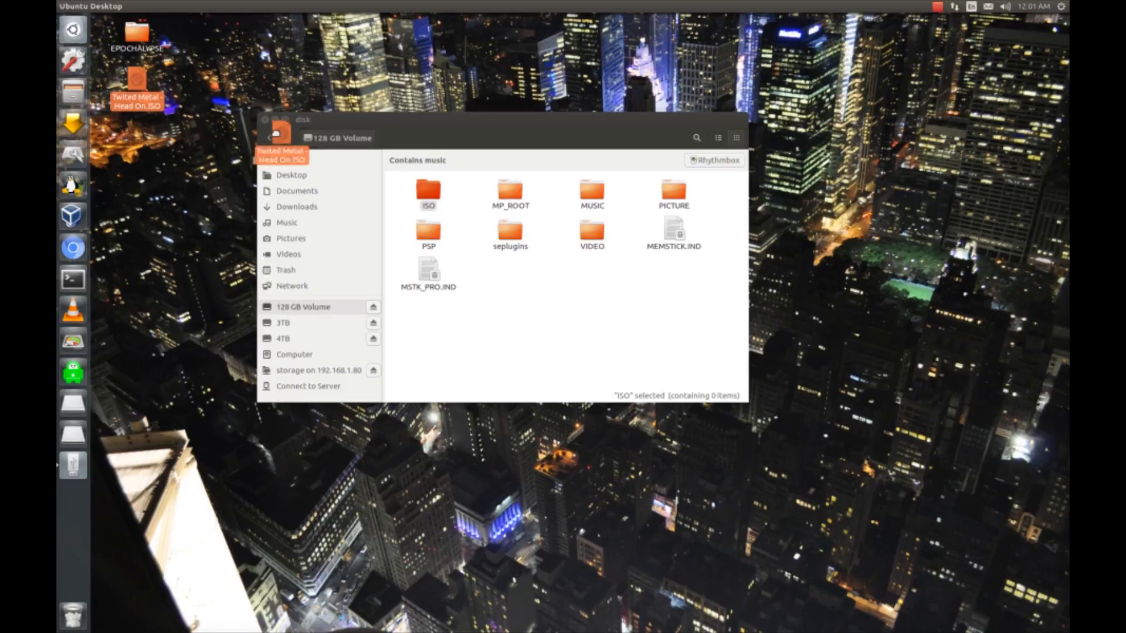
Confirm the Twisted Metal ISO is in the ISO folder, then eject 128 GB Volume.
double_click(428, 192)
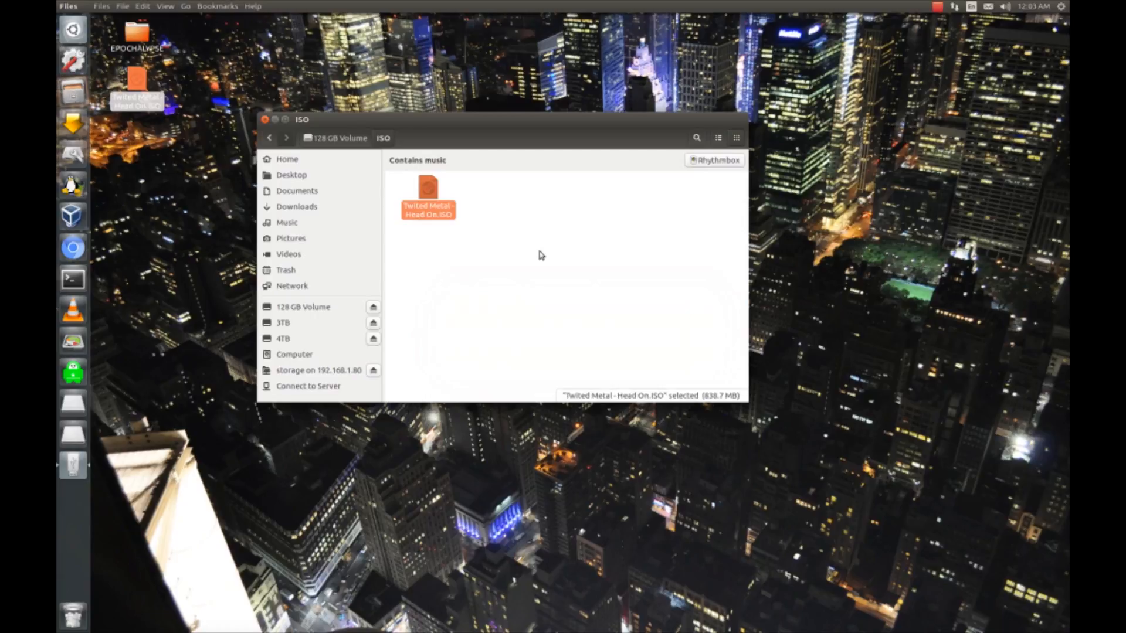
mouse_move(540, 258)
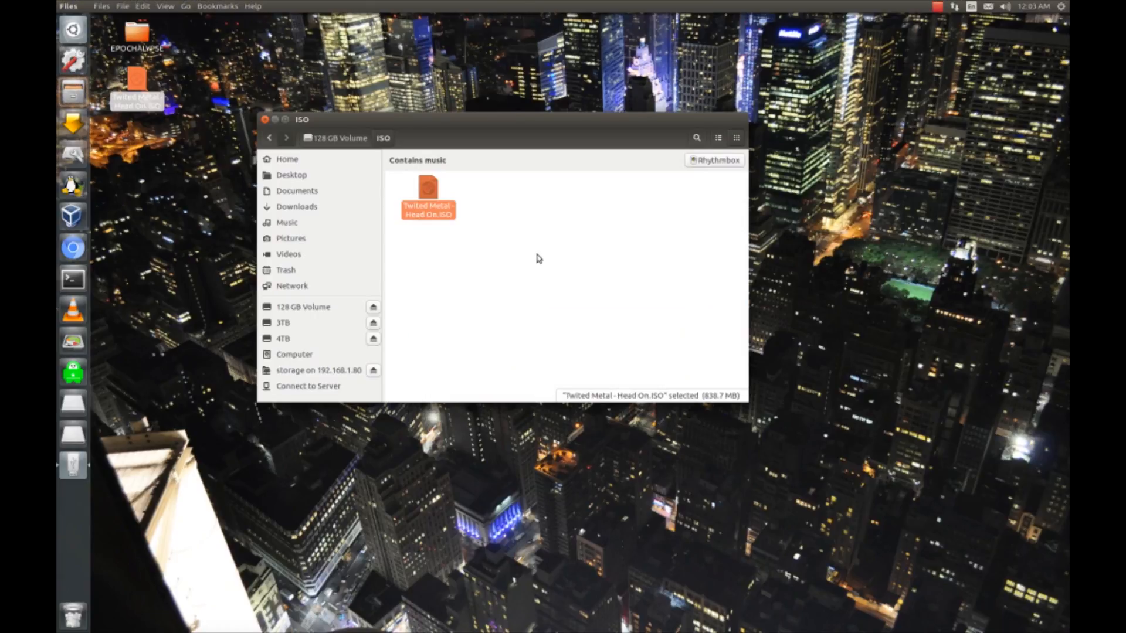
left_click(286, 159)
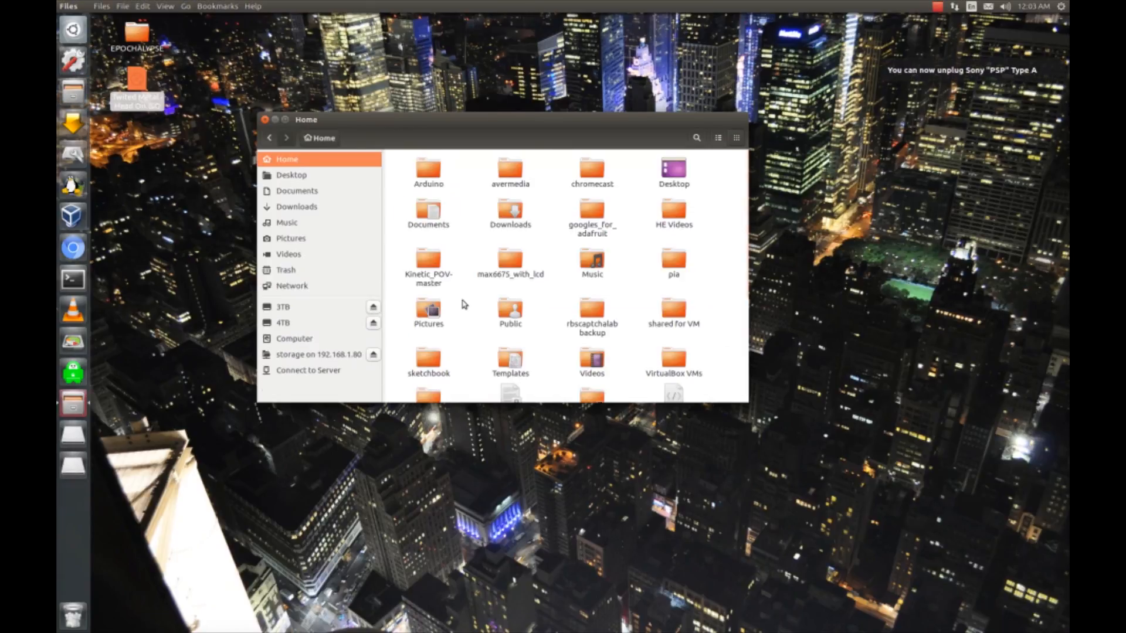